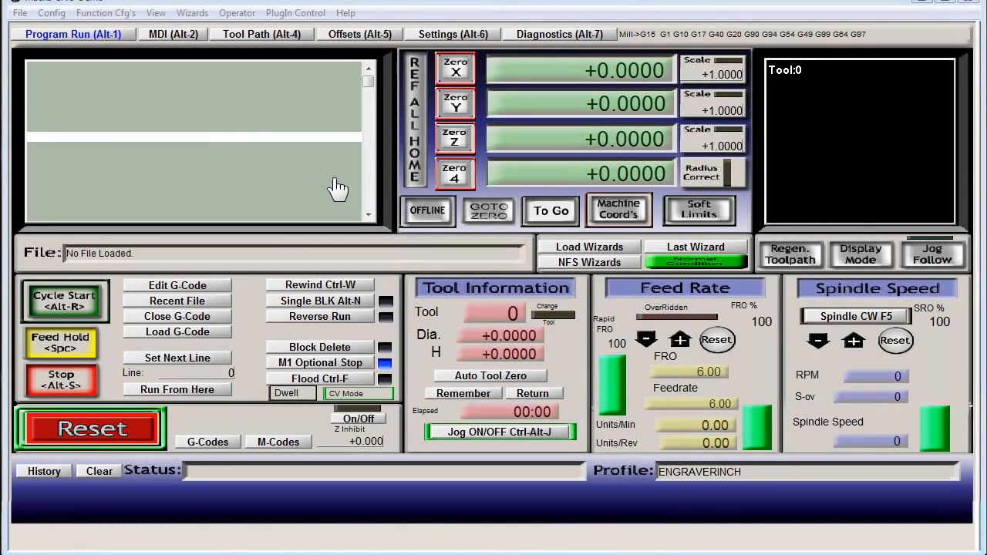
mouse_move(274, 172)
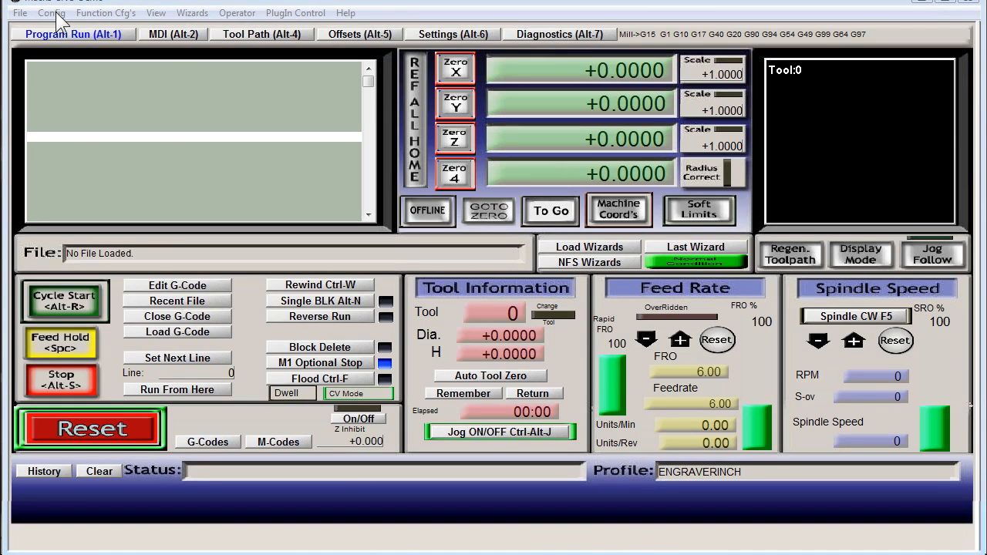
- Set the A axis motor output to step pin 8, dir pin 9, port 1, step active low
left_click(51, 13)
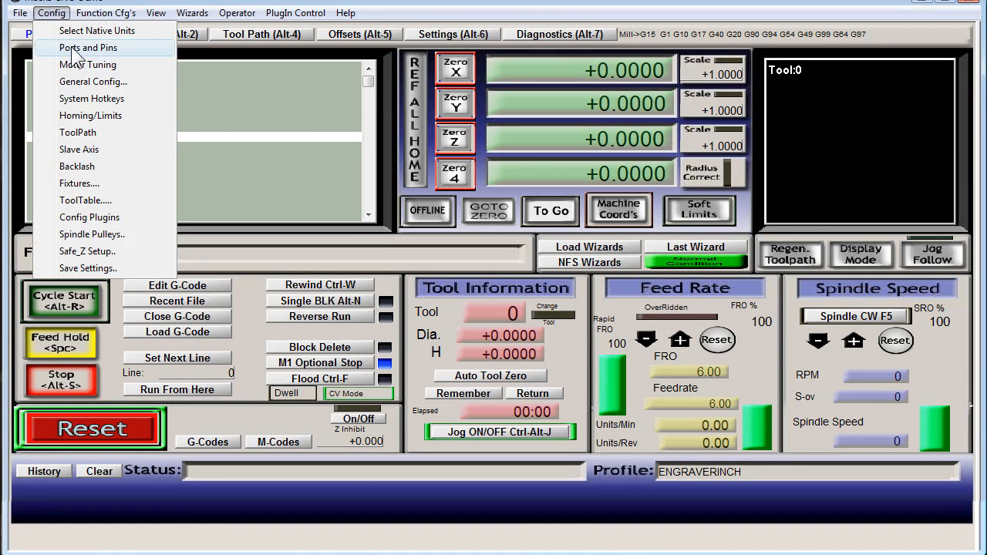
left_click(87, 48)
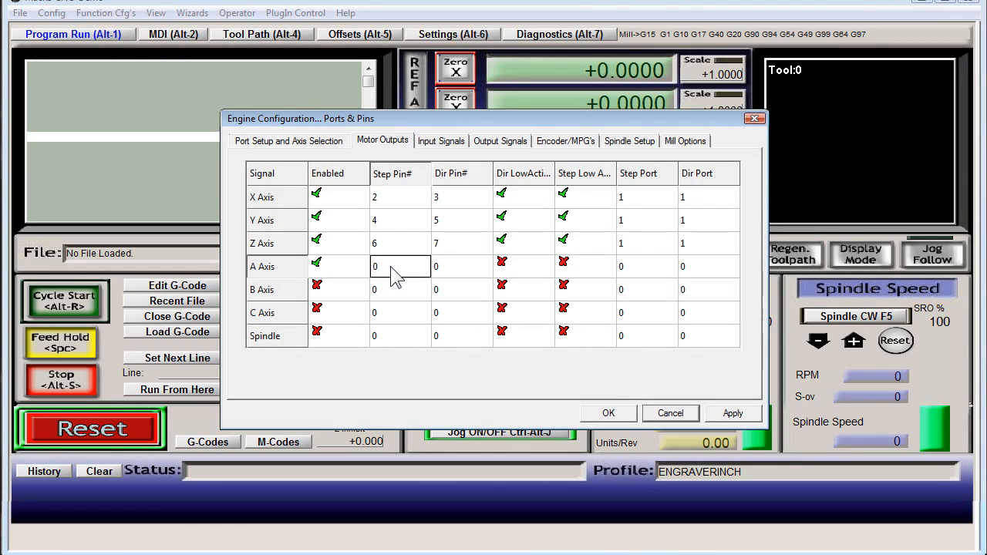
type("8")
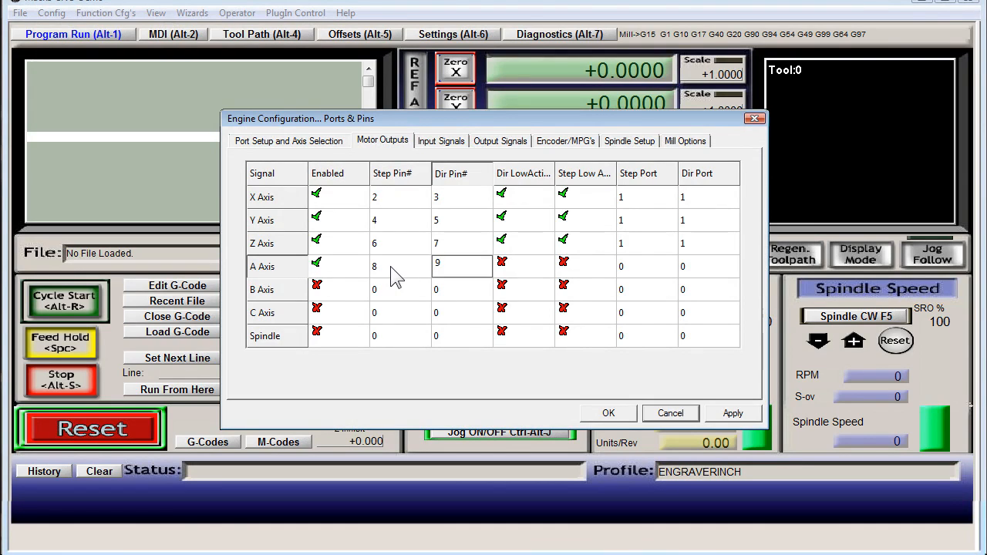
mouse_move(612, 275)
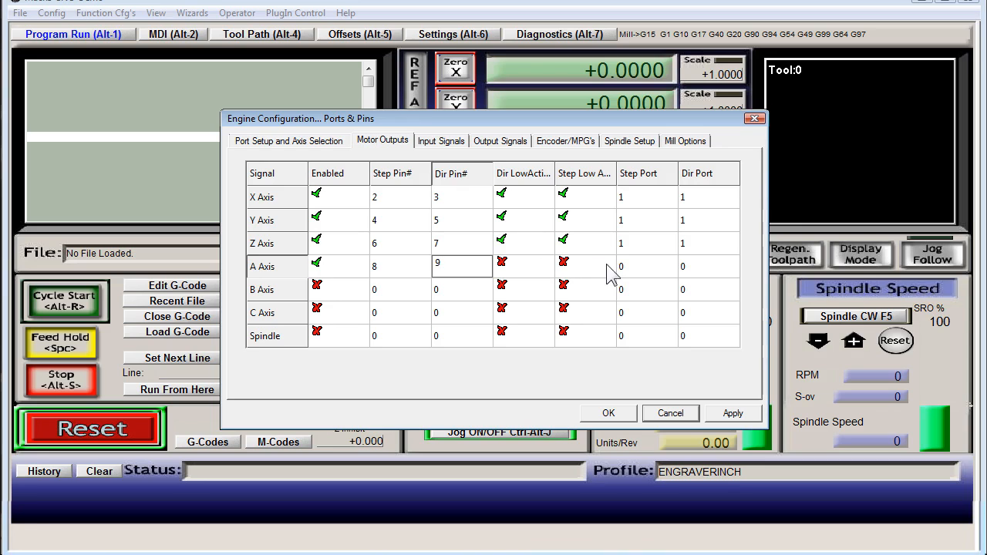
left_click(646, 266)
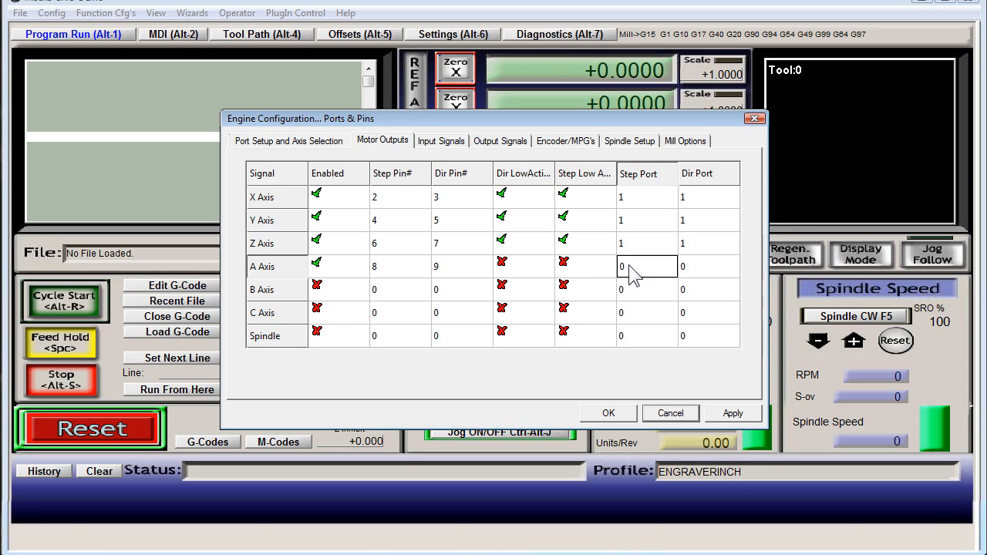
left_click(563, 266)
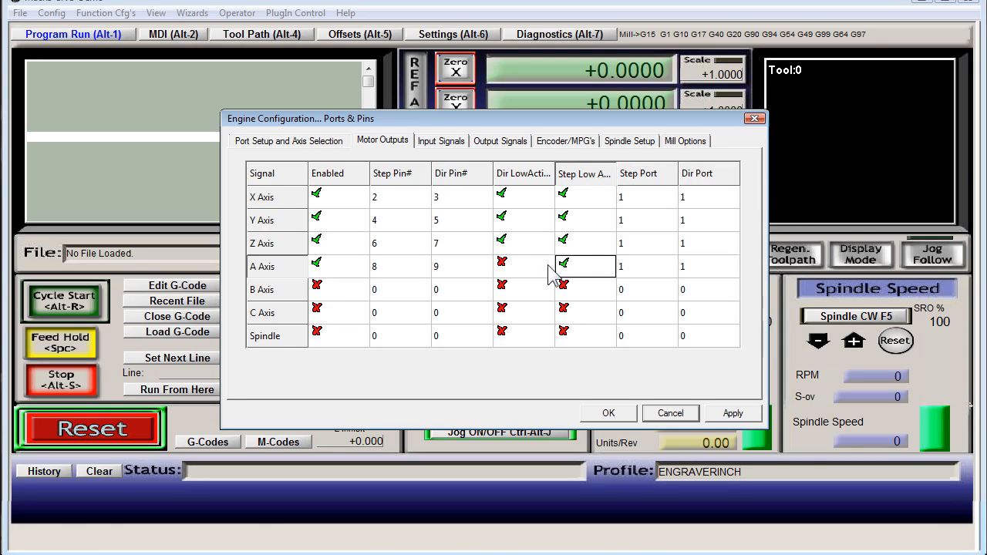
left_click(502, 266)
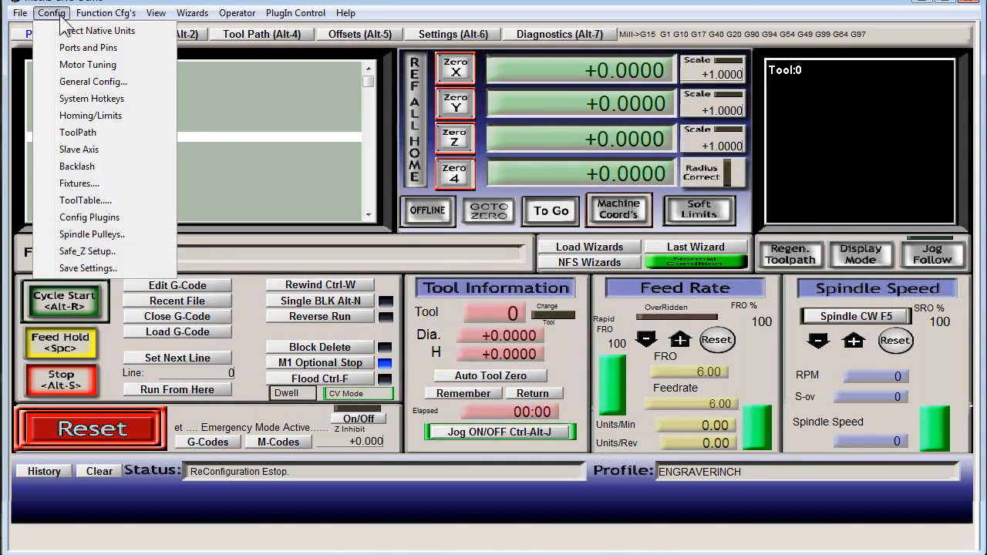
- Load the A axis motor tuning profile: 2000 steps, velocity 124.98, acceleration 4
left_click(87, 64)
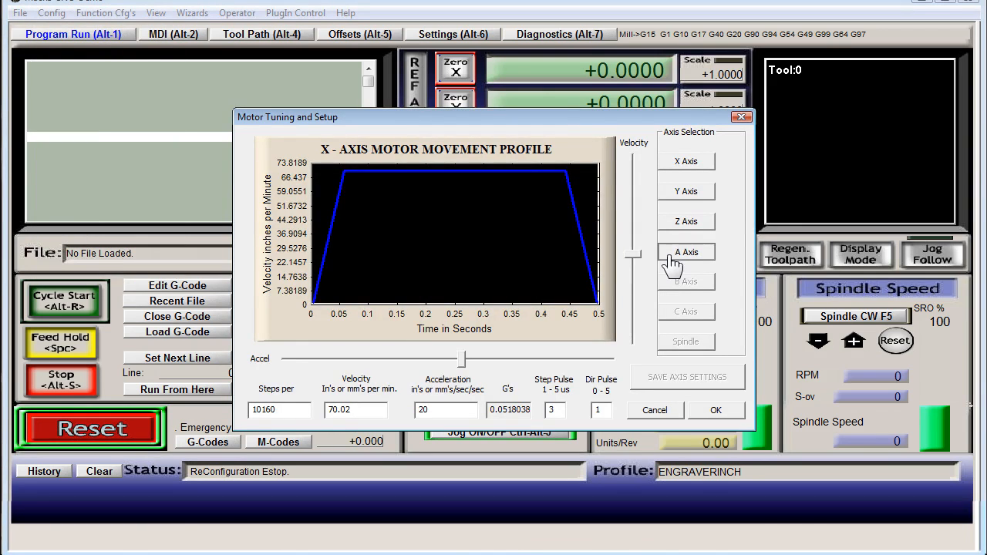
left_click(685, 251)
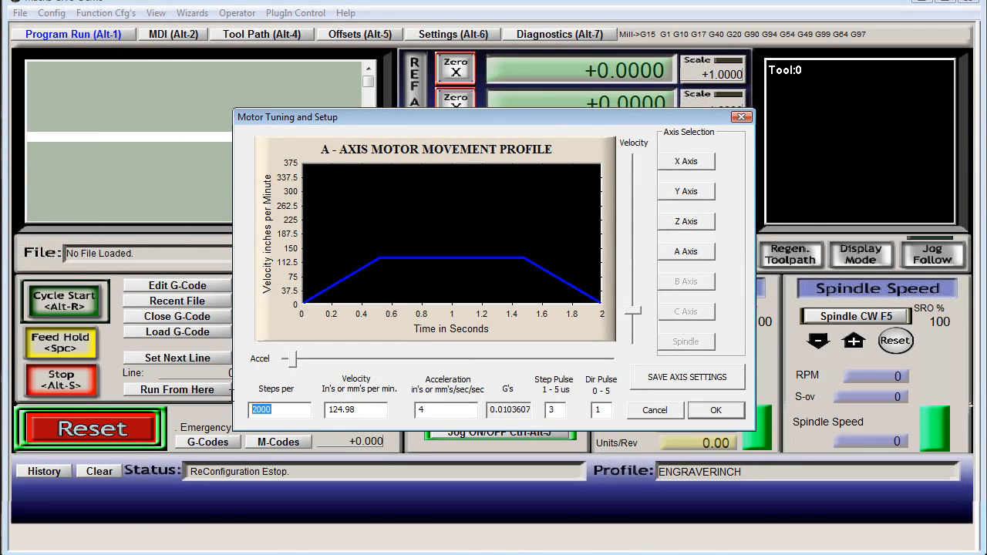
mouse_move(248, 377)
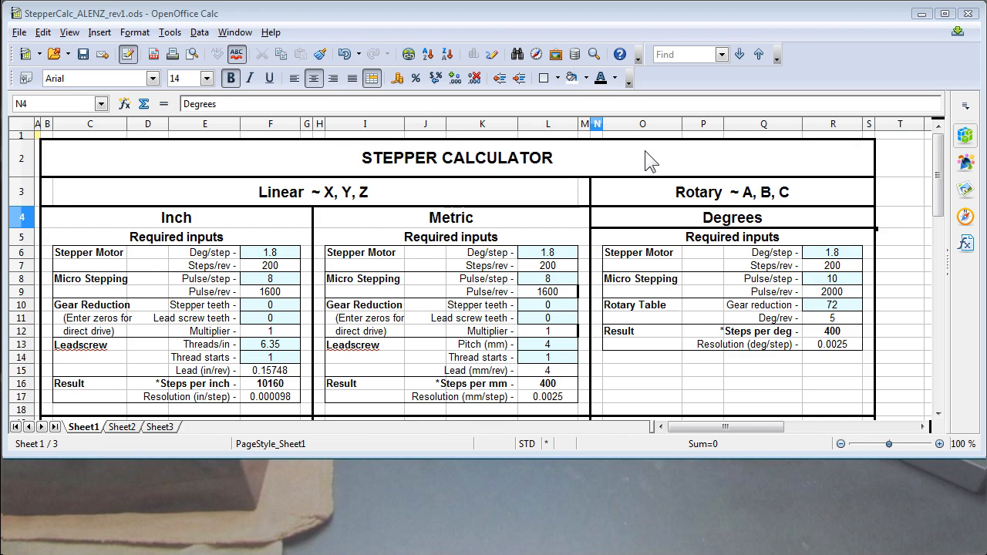
mouse_move(817, 323)
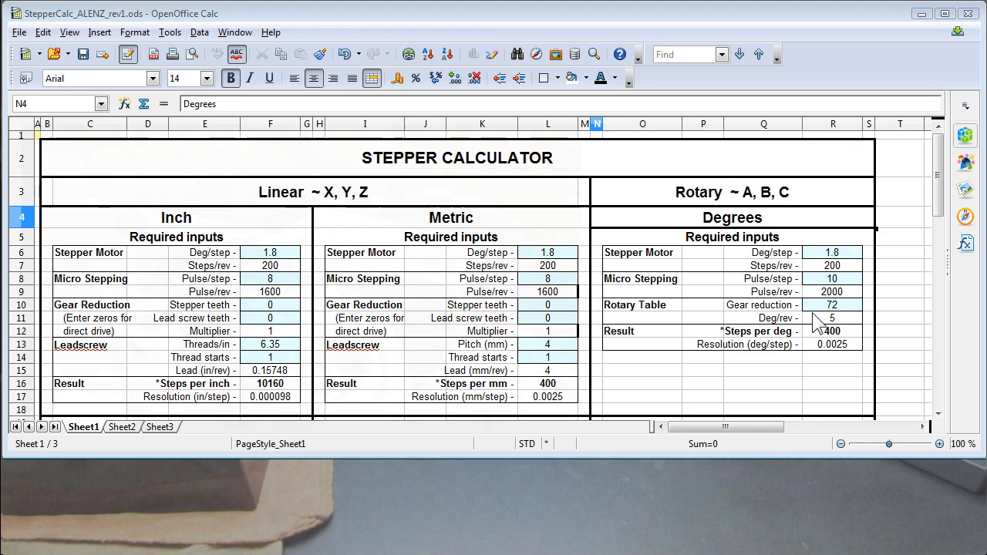
- Enter gear reduction 2 and pulse/step 8, reading 8.888888889 steps per degree
left_click(832, 304)
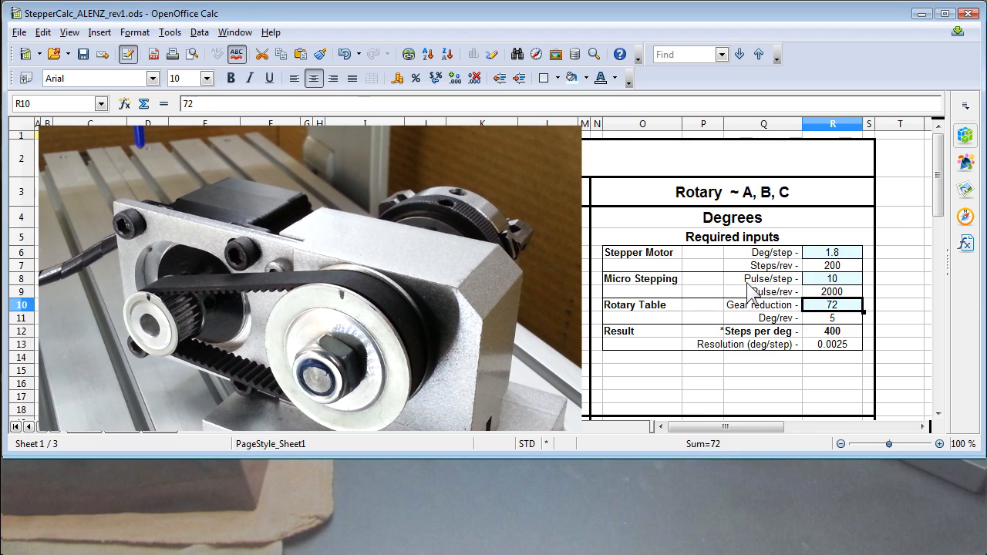
type("2")
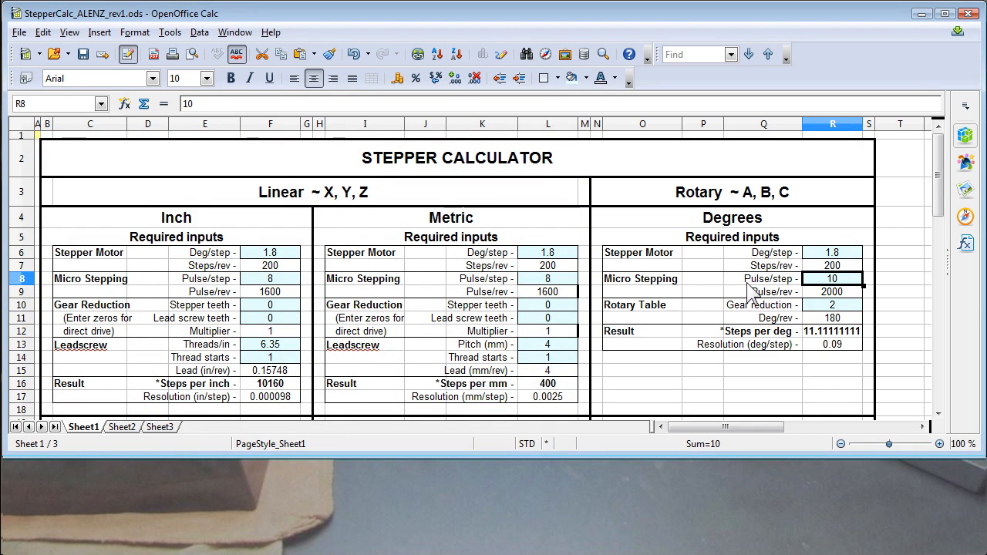
type("8")
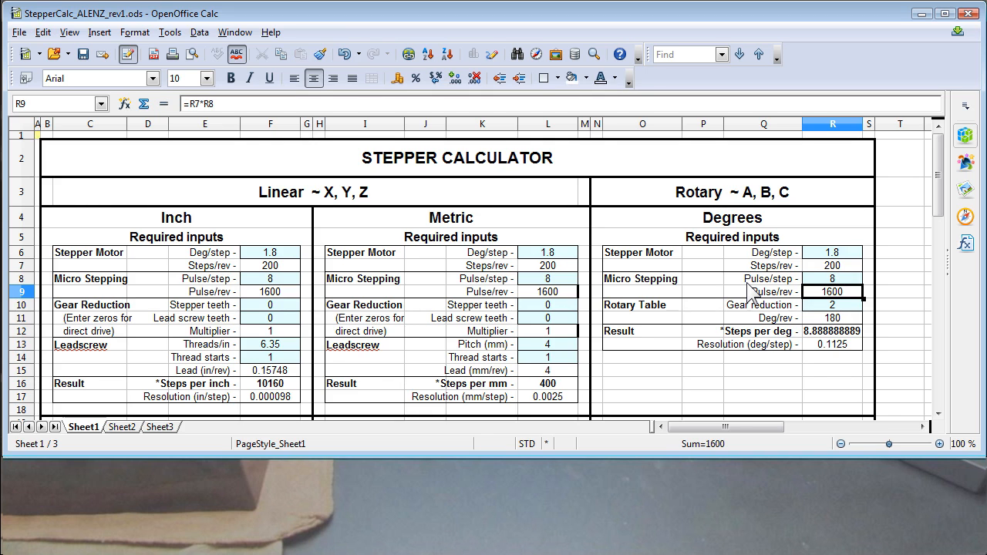
left_click(832, 330)
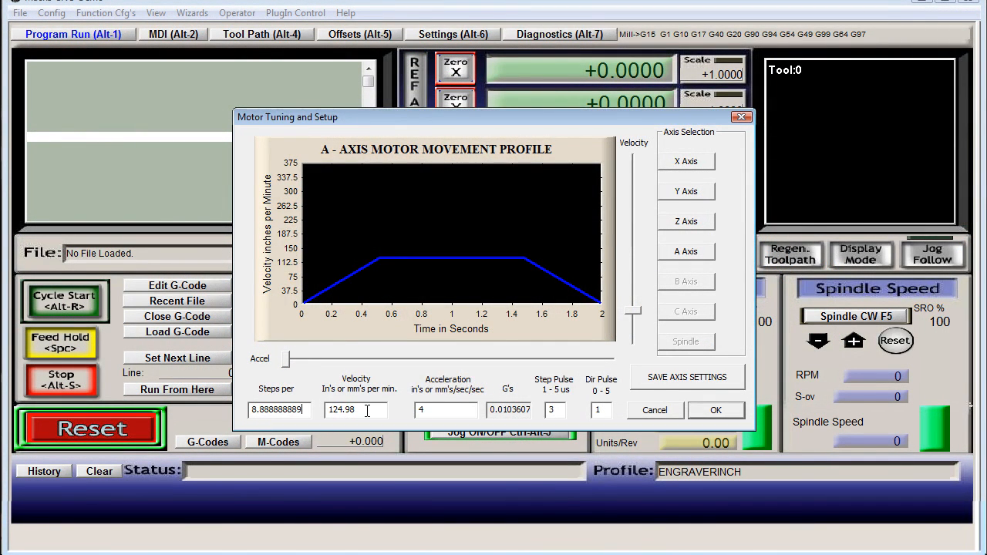
- Save A axis tuning with steps 8.888888889, velocity 30000 and acceleration 7000
type("30000")
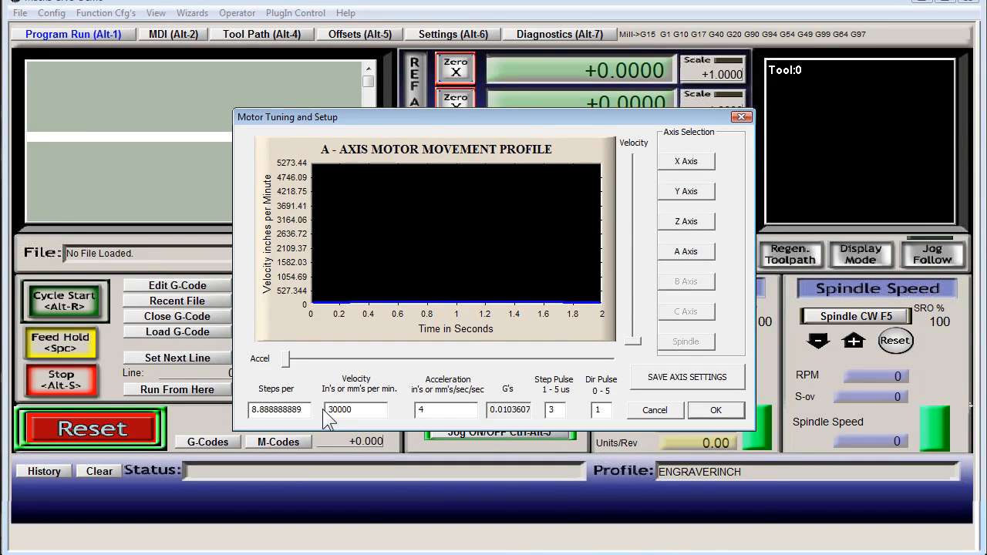
type("125")
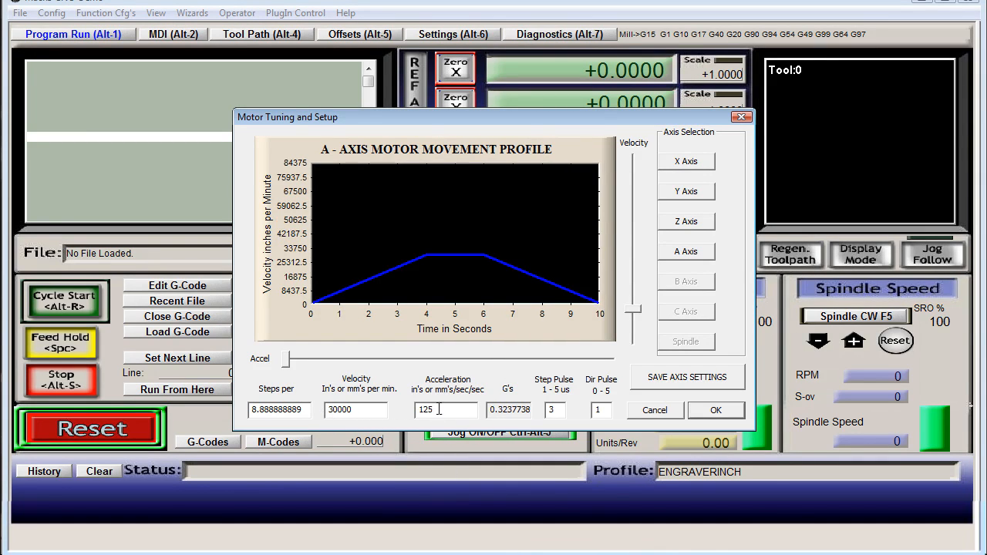
type("7")
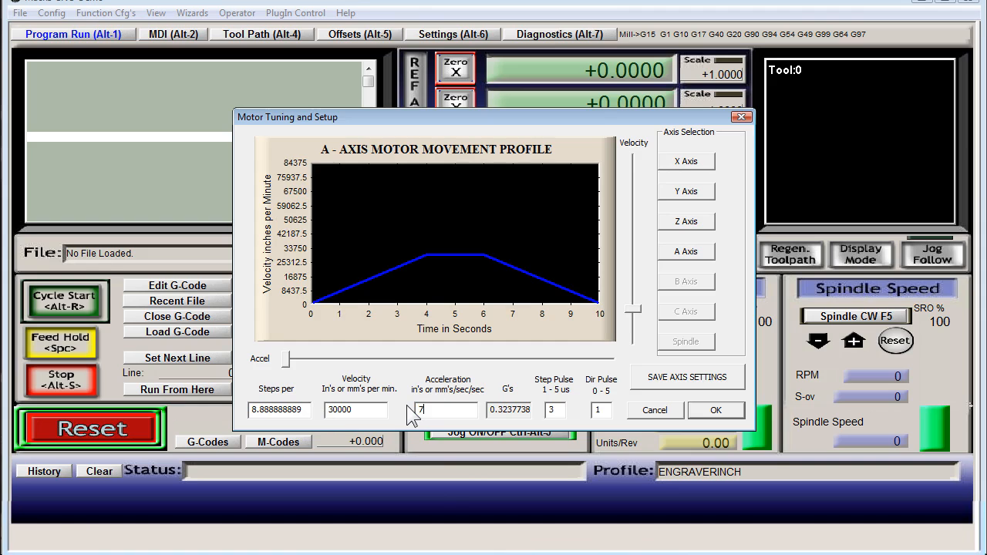
type("000")
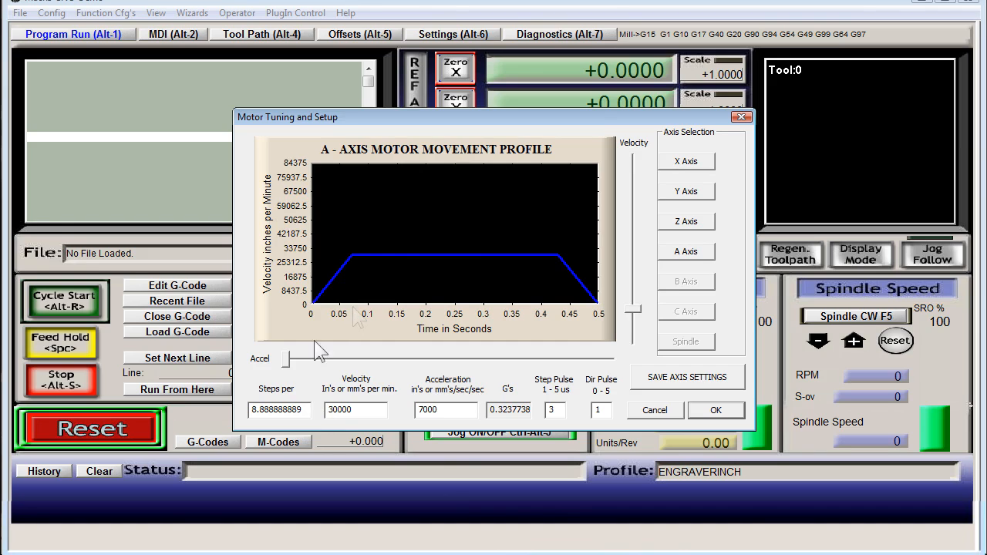
mouse_move(356, 409)
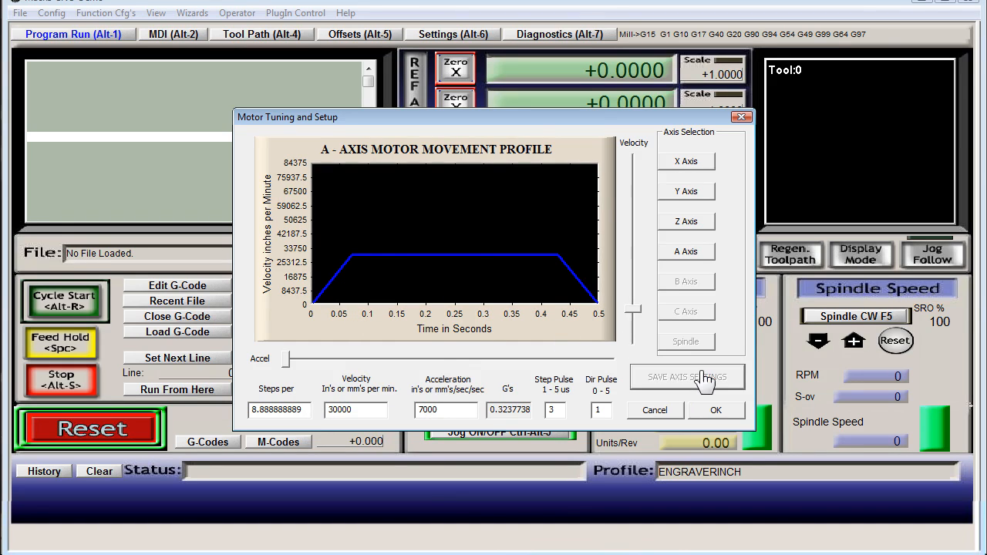
left_click(715, 409)
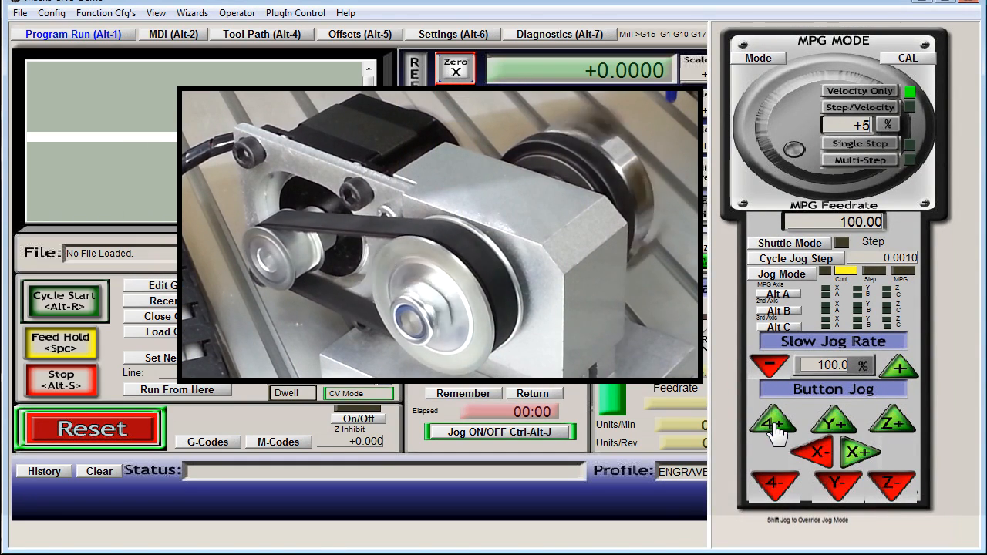
- Jog the A axis positive twice to check its direction, then enter A45 in MDI
left_click(775, 485)
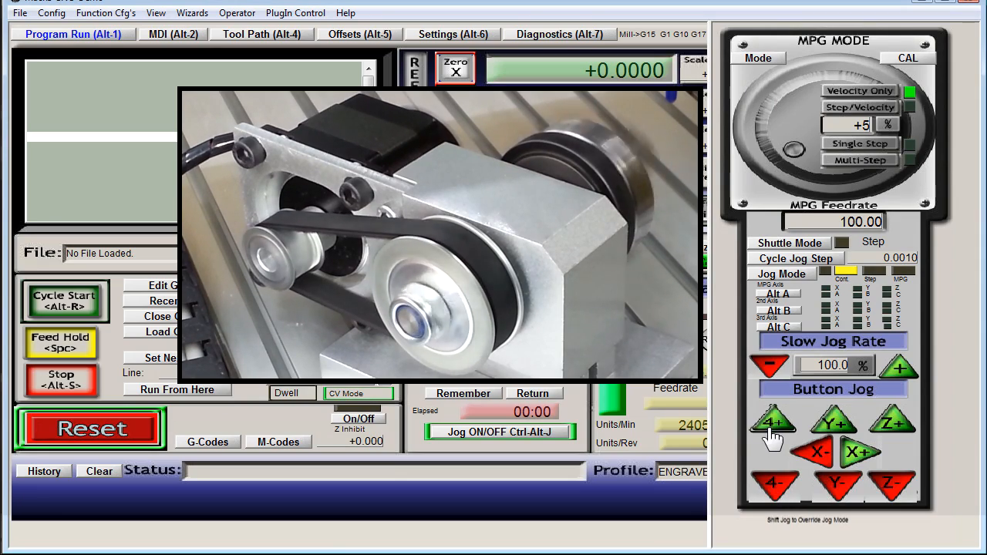
left_click(173, 33)
type("G0")
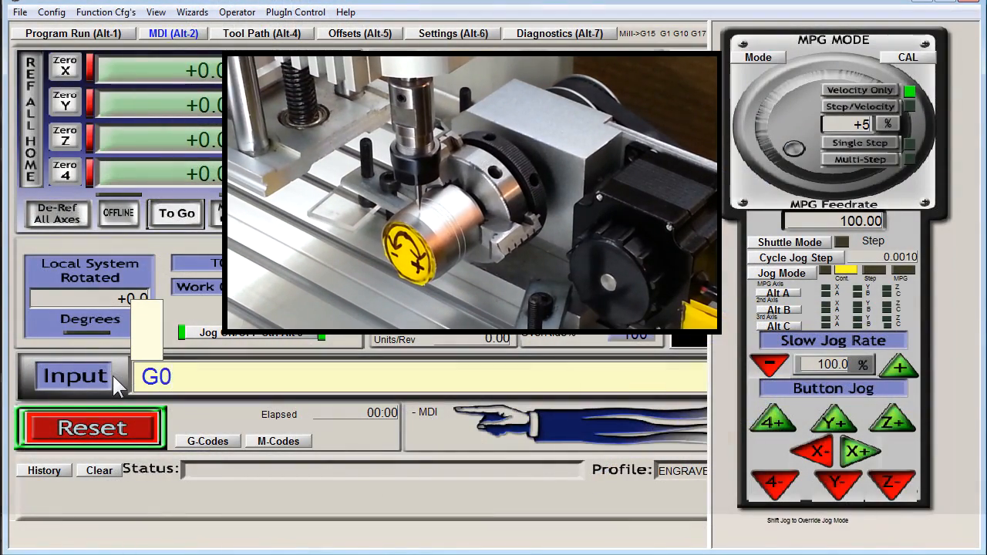
type("A45")
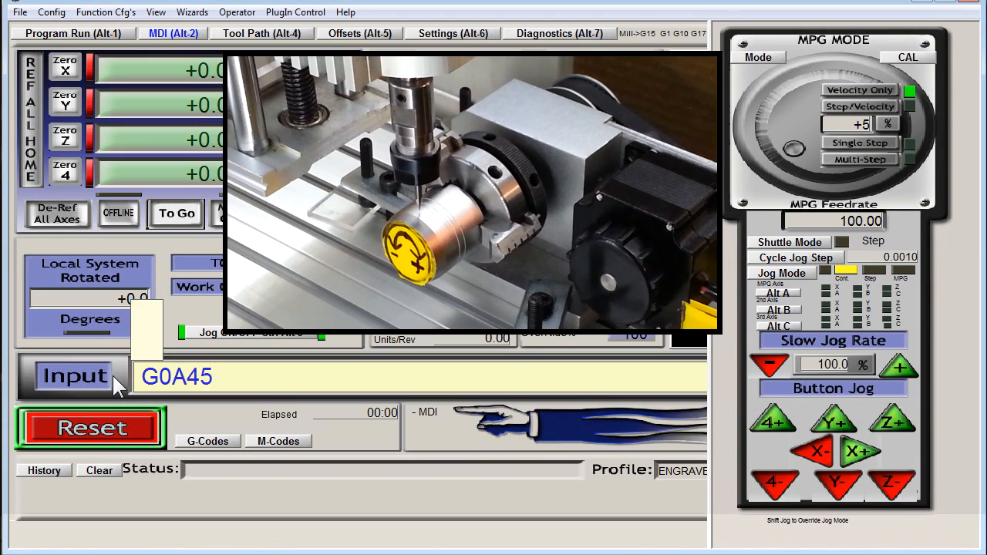
- Execute the G0A45 rapid move on the A axis
left_click(75, 377)
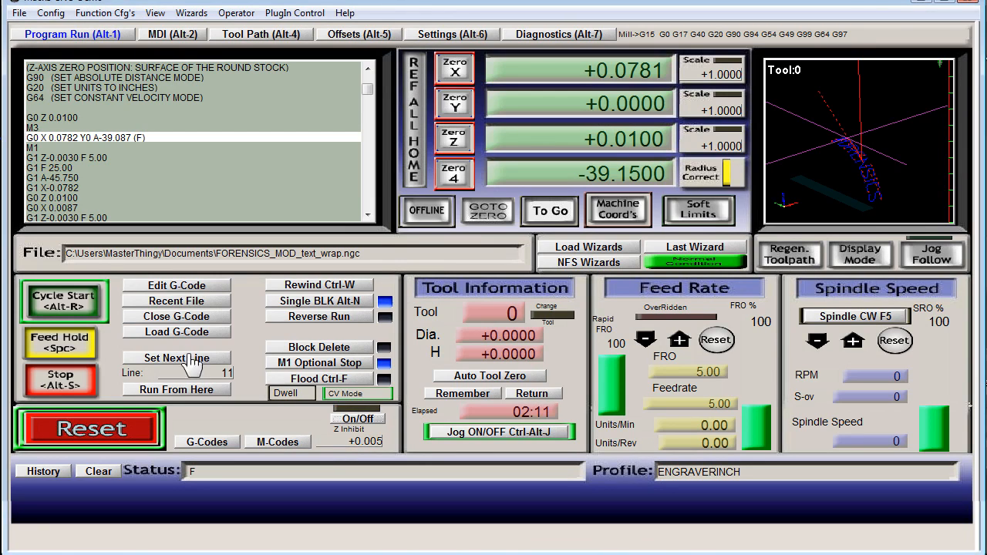
- Step through three lines of the text-wrap program with Cycle Start
left_click(64, 300)
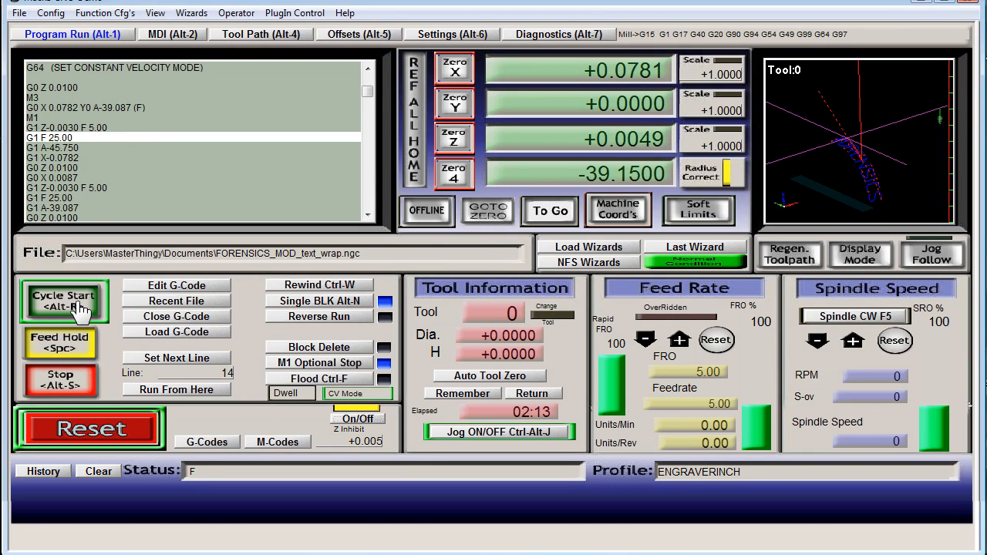
left_click(64, 299)
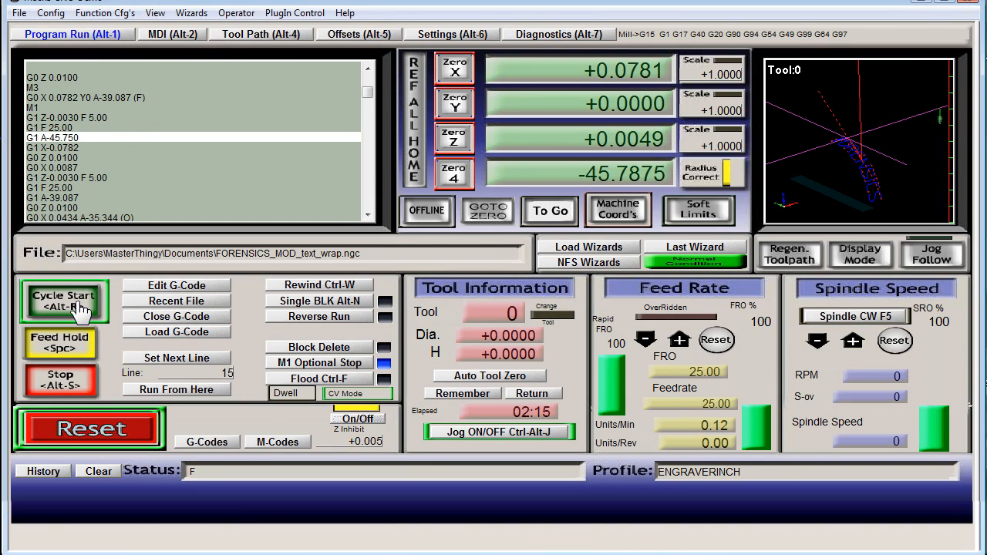
left_click(63, 301)
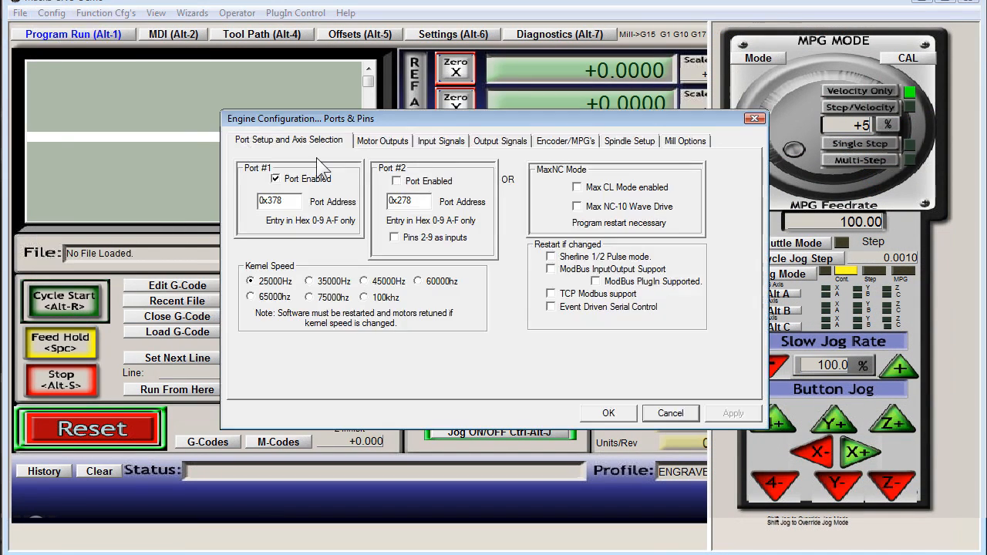
- Untick Dir LowActive for the A axis in Motor Outputs and apply
left_click(383, 140)
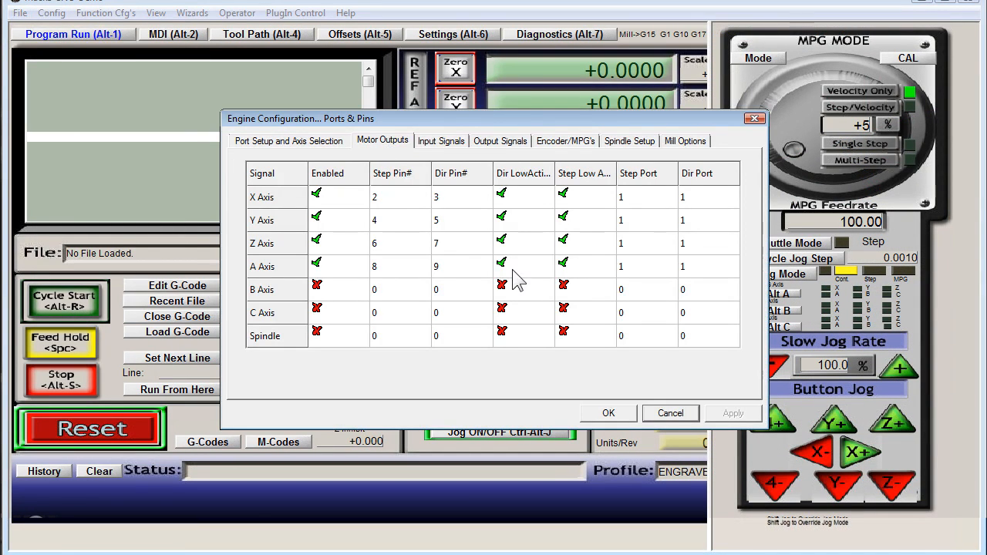
left_click(502, 267)
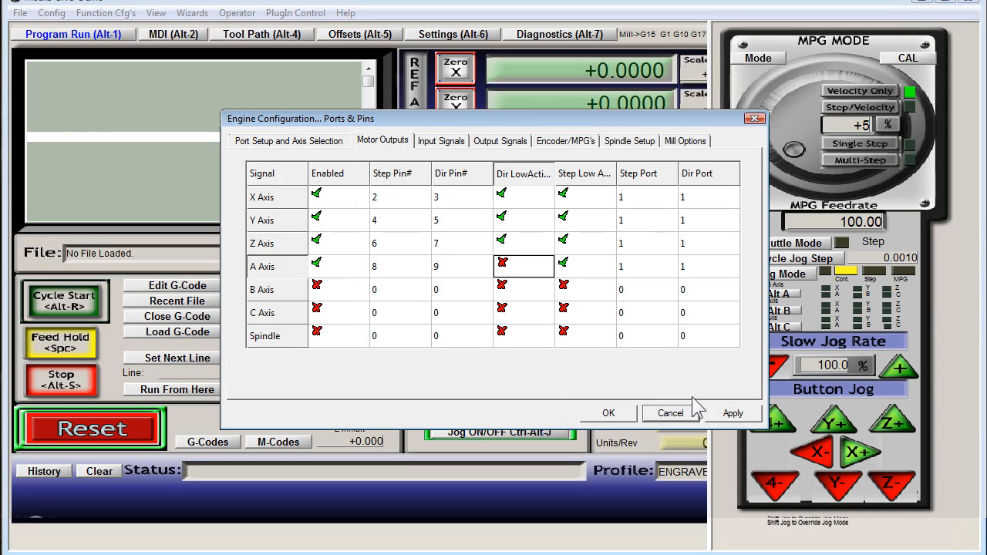
left_click(609, 413)
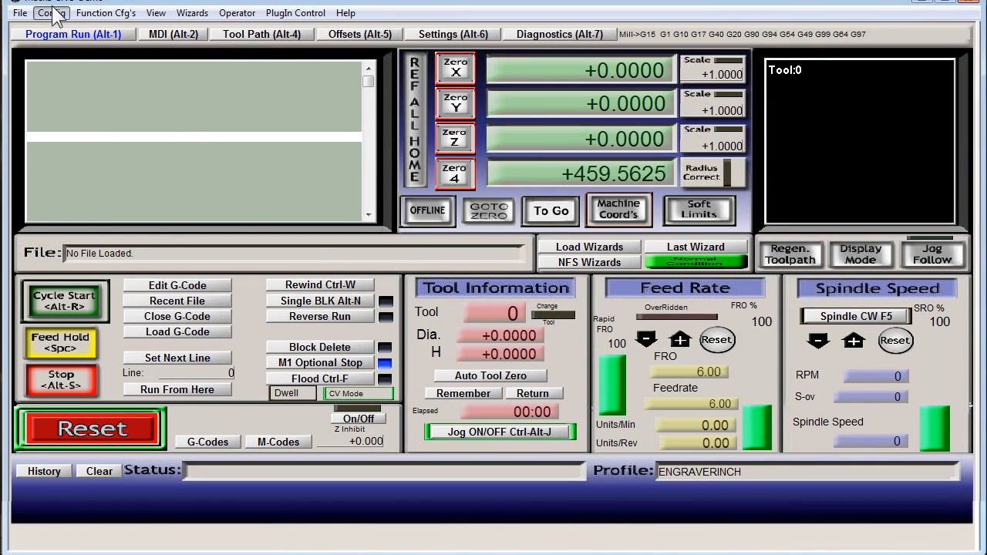
- Open System Hotkeys and begin assigning a scan code to A++
left_click(51, 12)
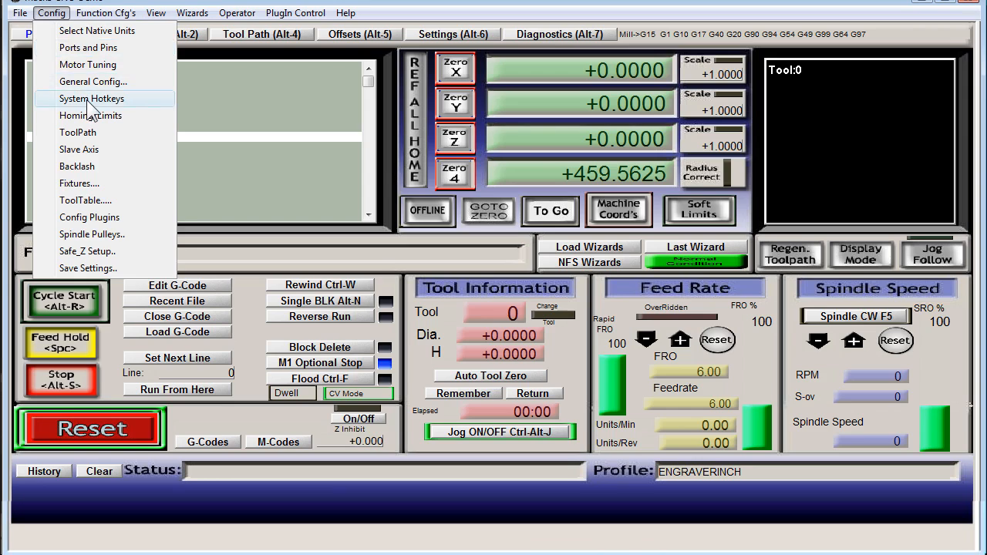
left_click(91, 99)
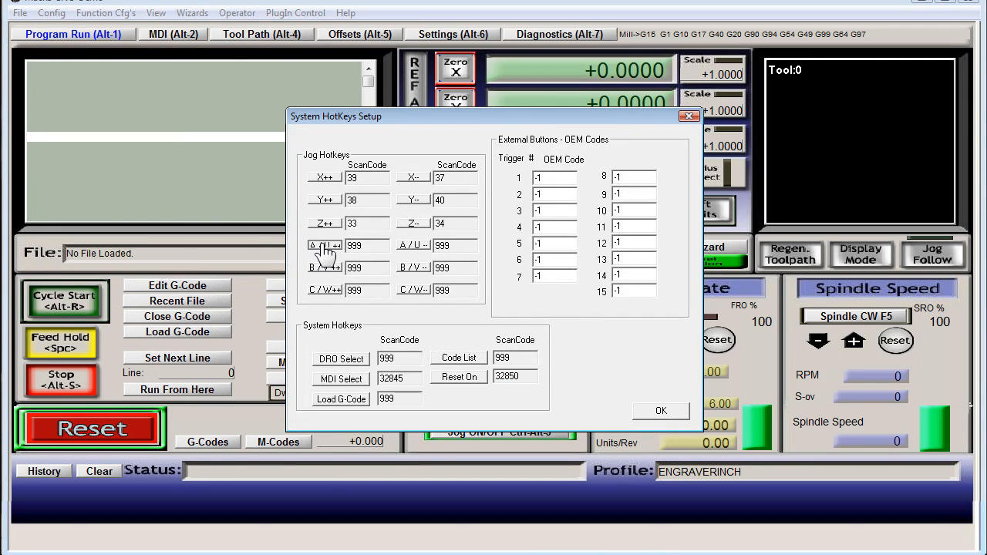
left_click(363, 245)
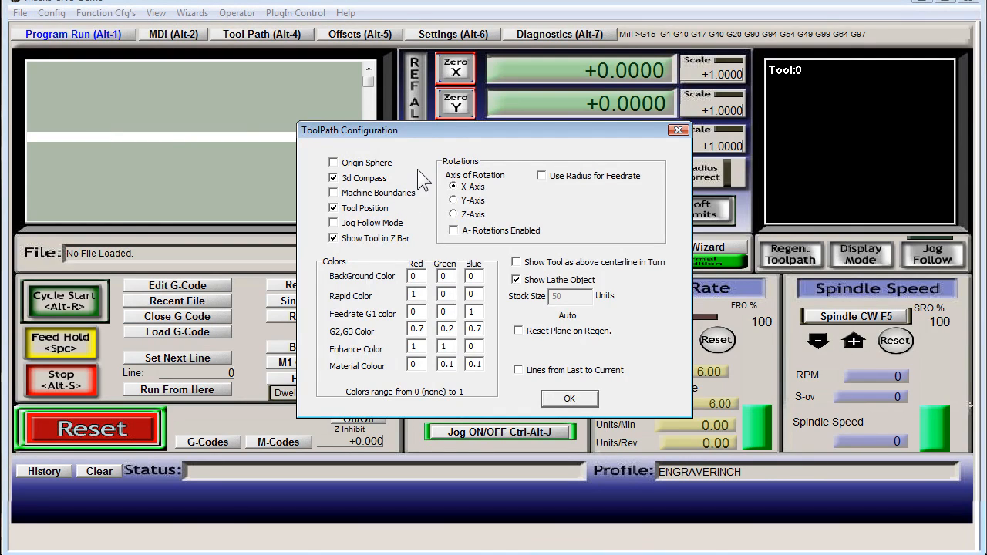
mouse_move(545, 185)
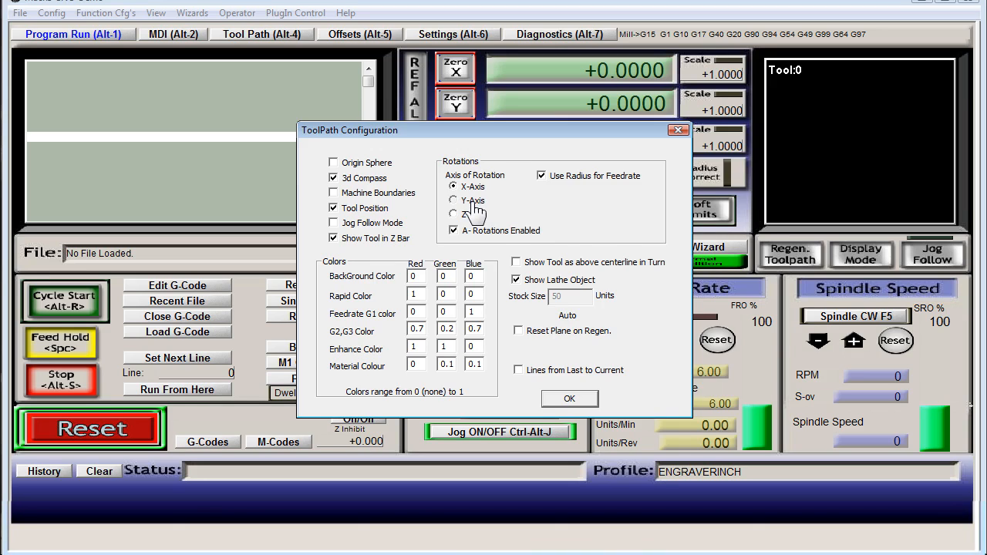
- Select Y-Axis as the toolpath rotation axis and confirm the settings
left_click(453, 200)
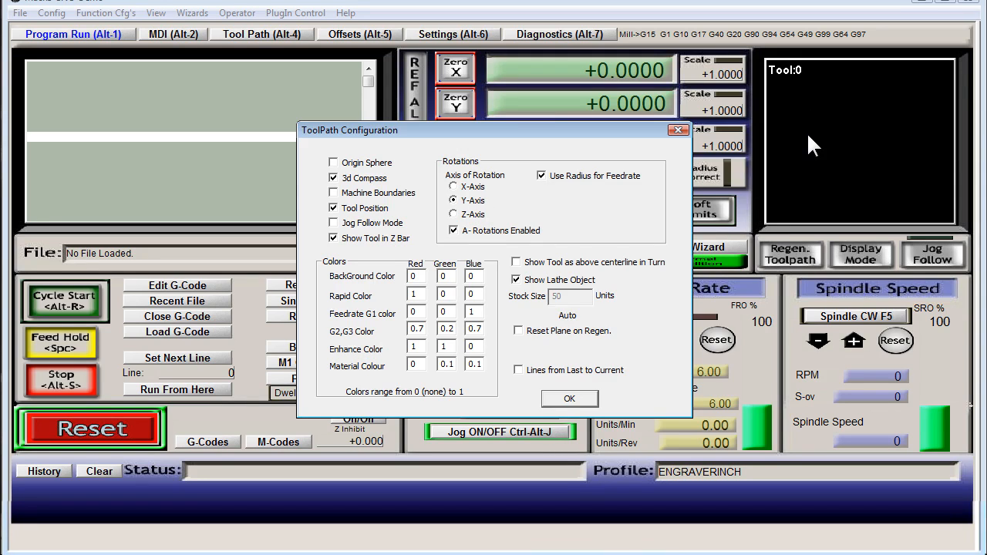
mouse_move(579, 202)
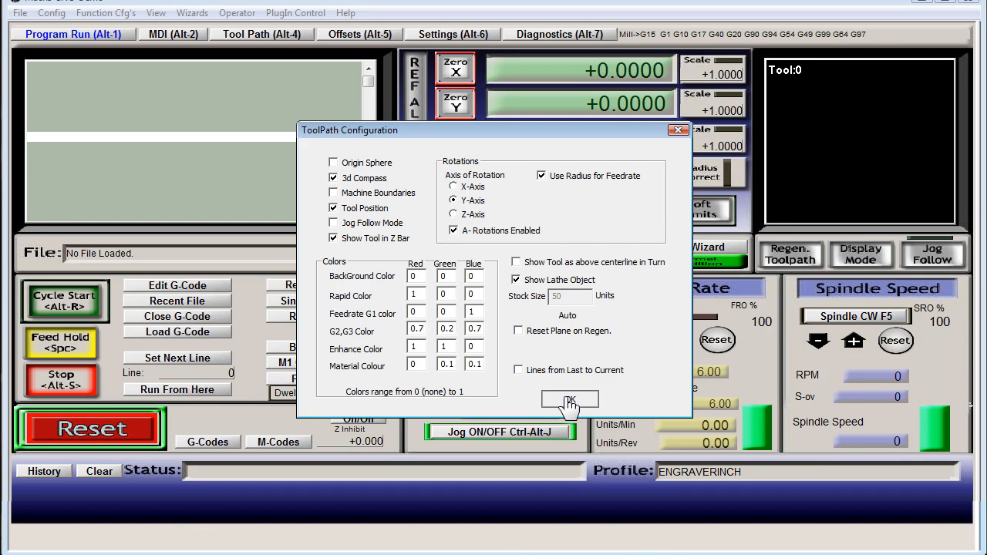
left_click(569, 400)
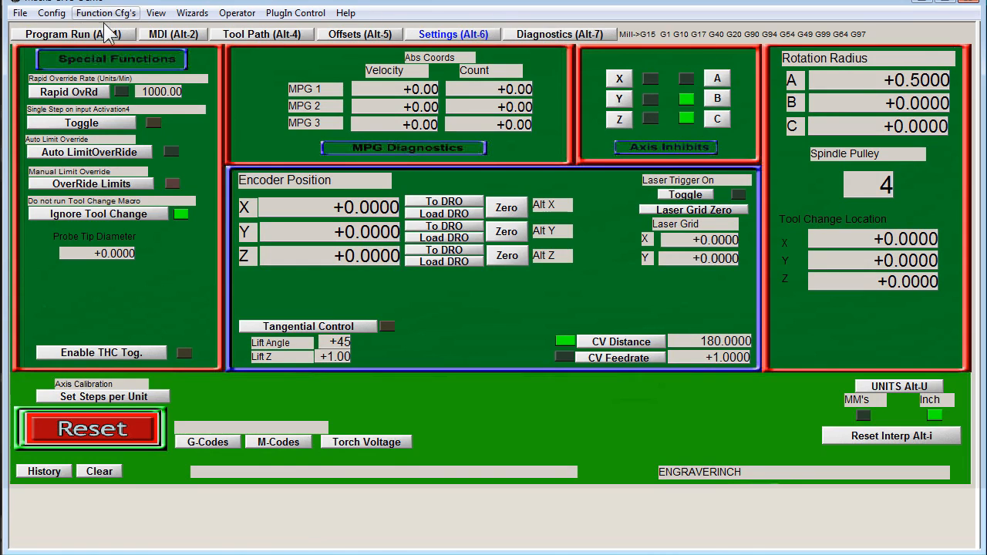
- Visit the Program Run screen, then return to Settings to see Rotation Radius A at +0.0000
left_click(63, 34)
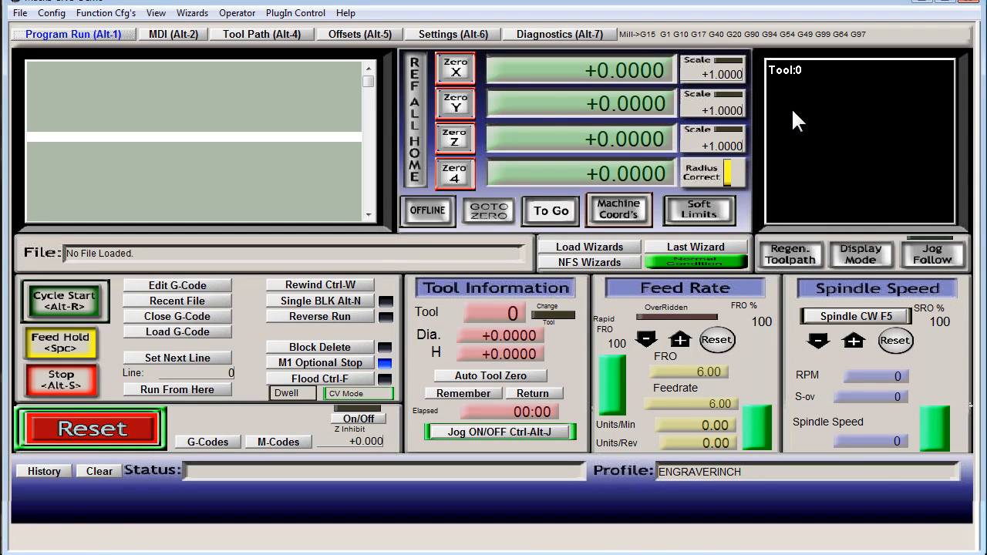
mouse_move(860, 196)
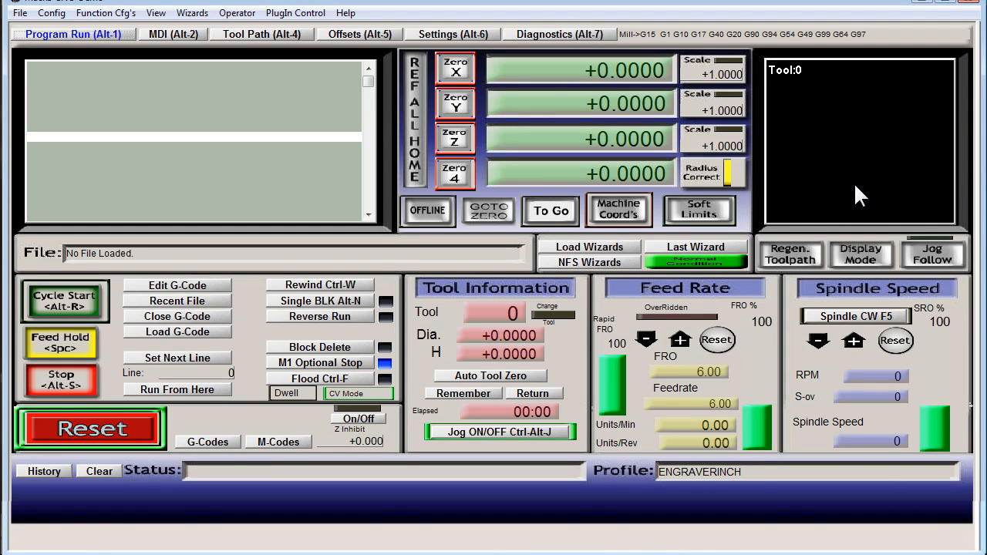
mouse_move(802, 135)
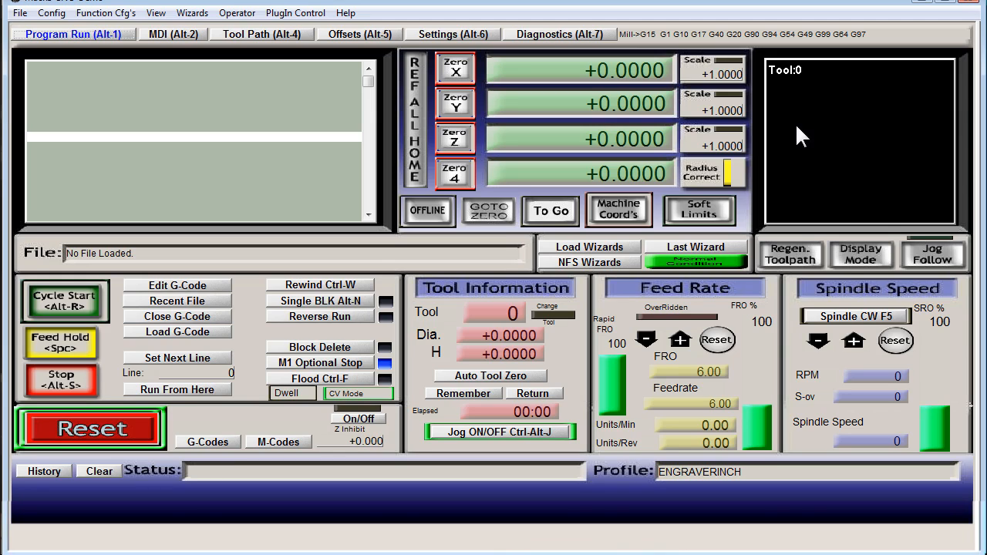
mouse_move(756, 200)
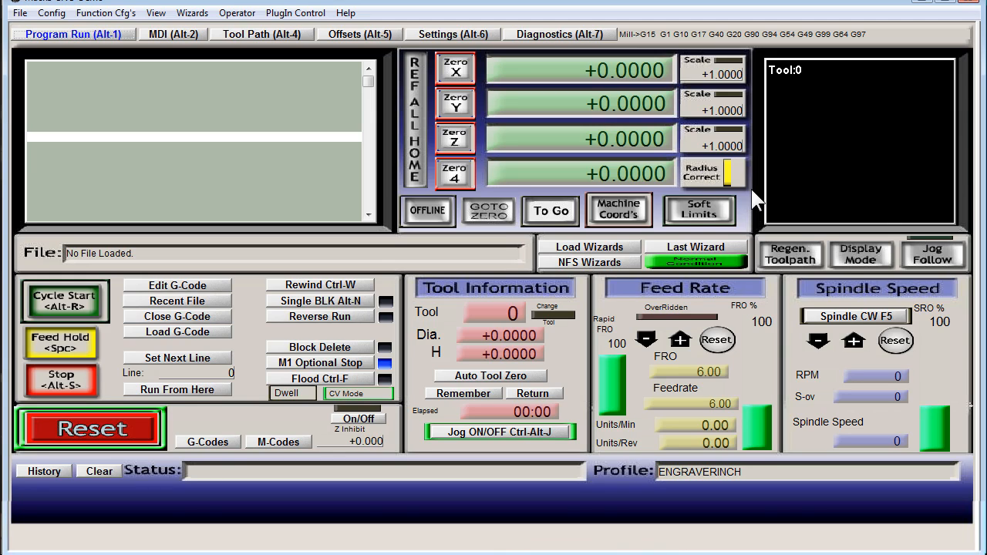
mouse_move(521, 112)
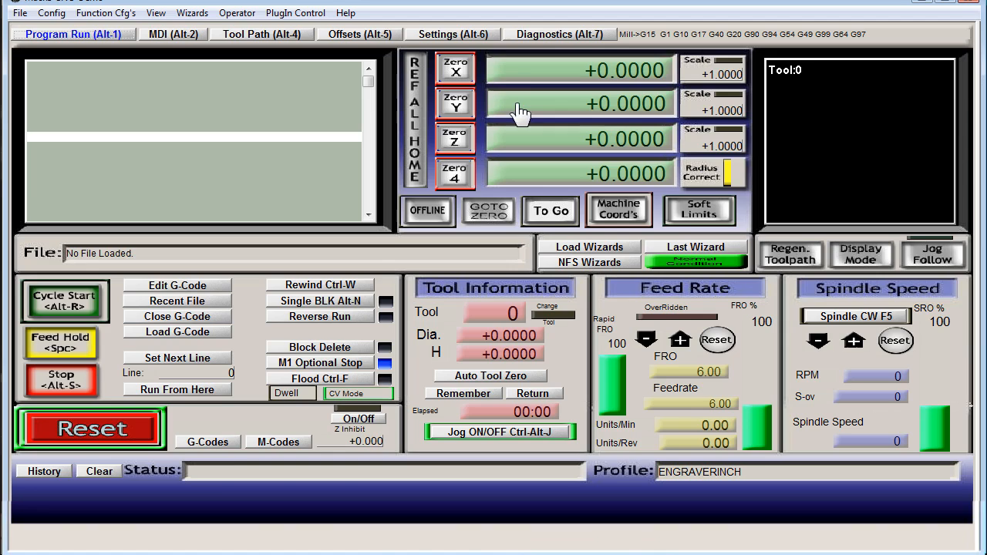
left_click(453, 34)
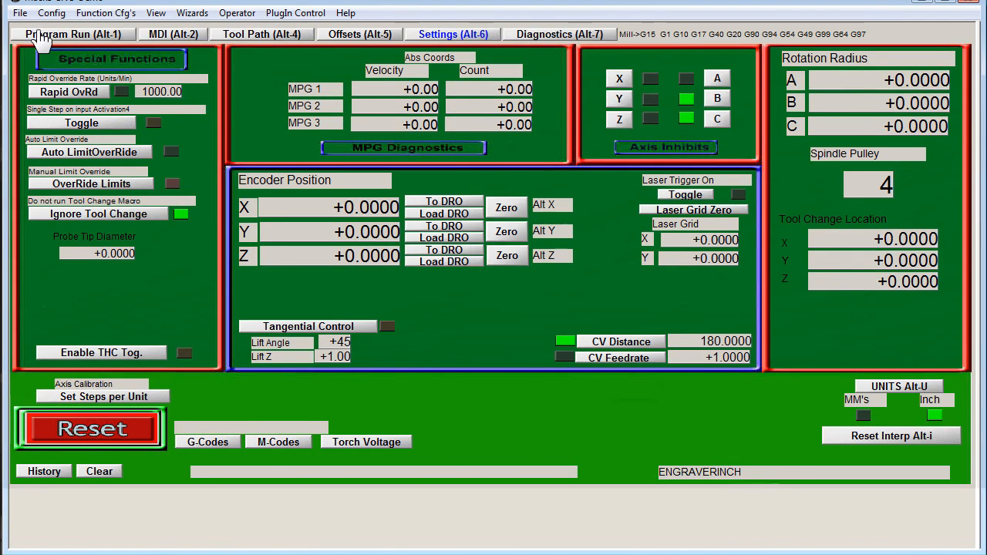
- From Program Run, open Config > General Config to view A, B, C angular properties
left_click(72, 34)
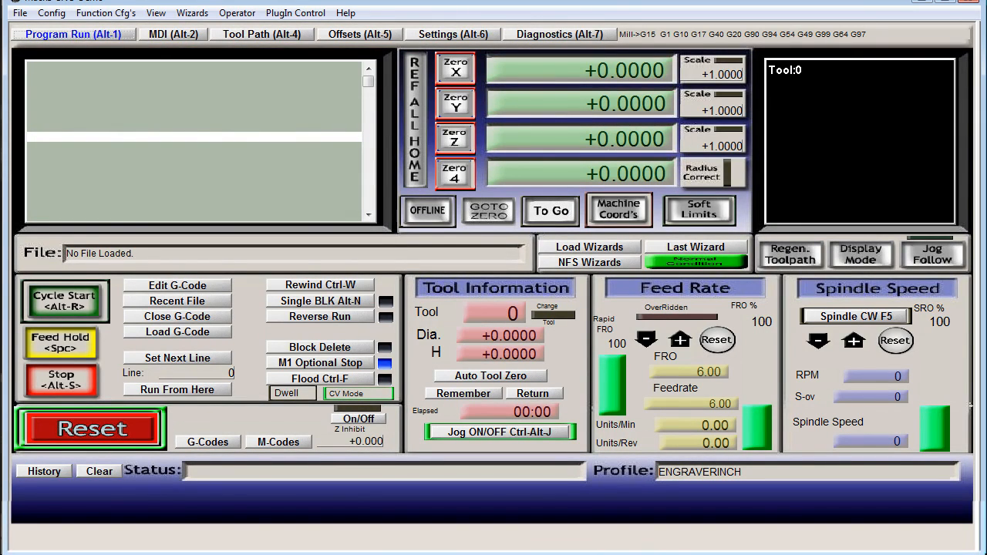
left_click(51, 13)
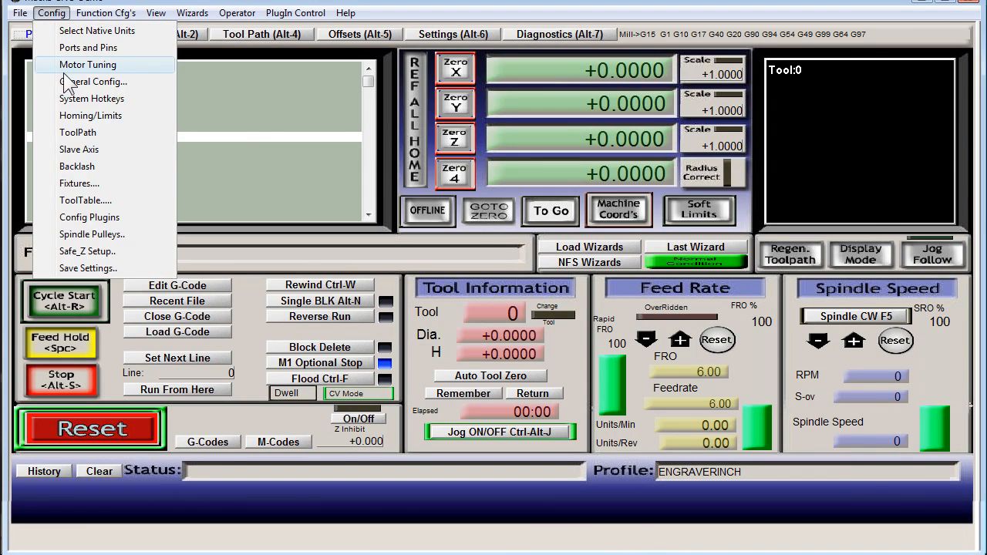
left_click(93, 82)
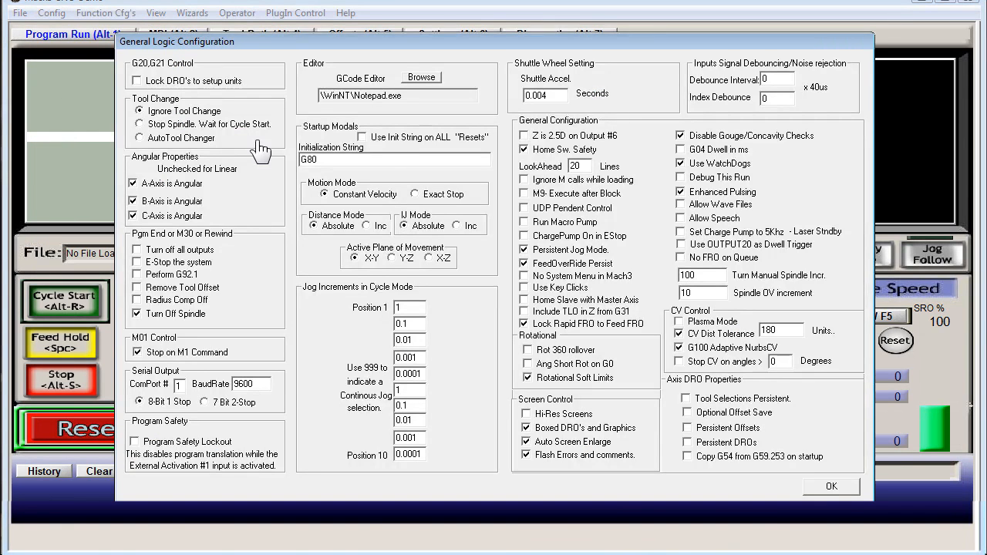